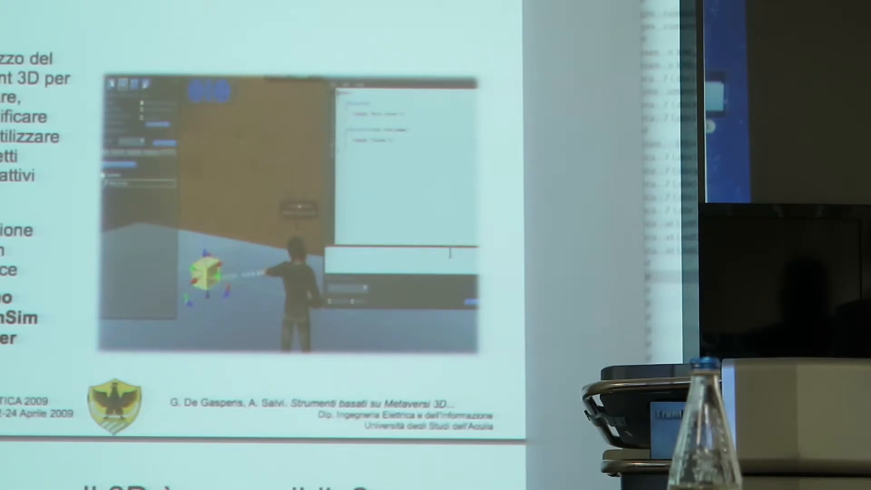
# Step: Advance past the LSL and XML-RPC slides to 'Diagramma di sincronizzazione di MetaRezzer'
pyautogui.press('Right')
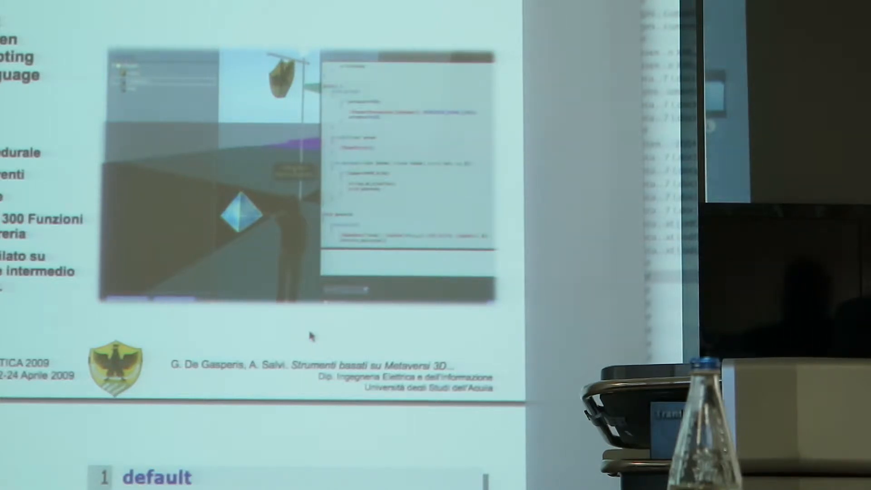
pyautogui.moveTo(350, 266)
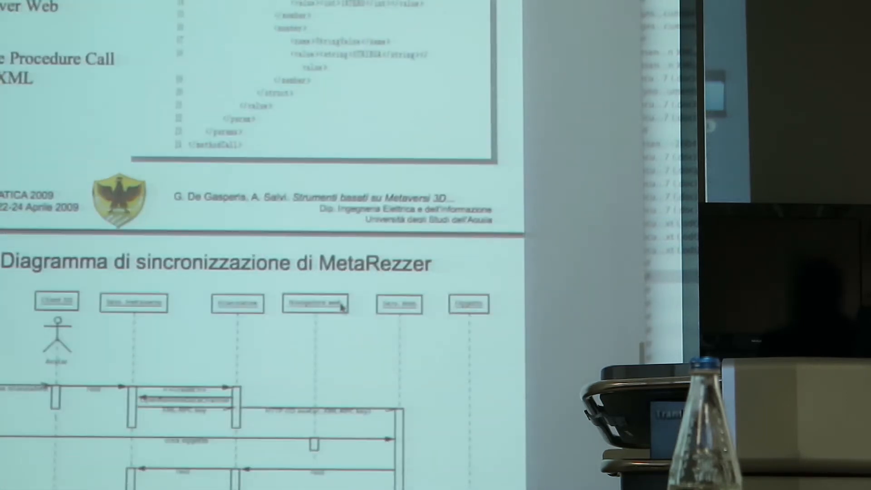
pyautogui.scroll(-3)
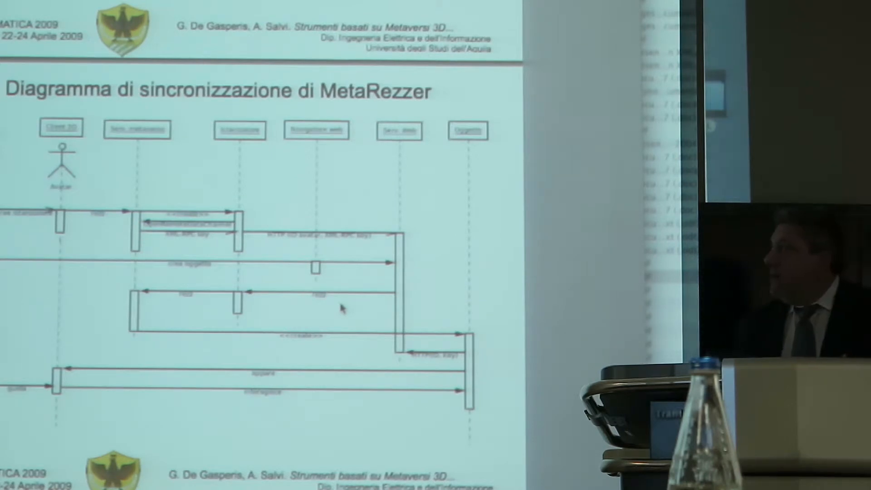